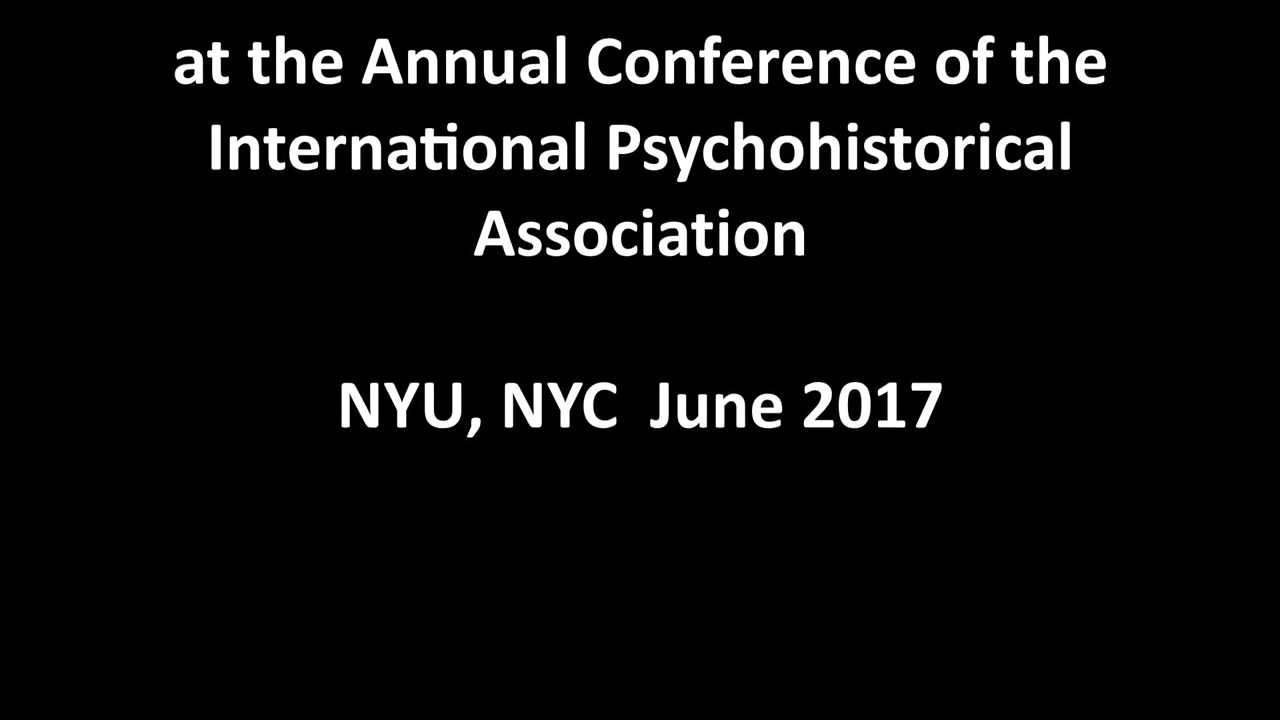
scroll("up", 3)
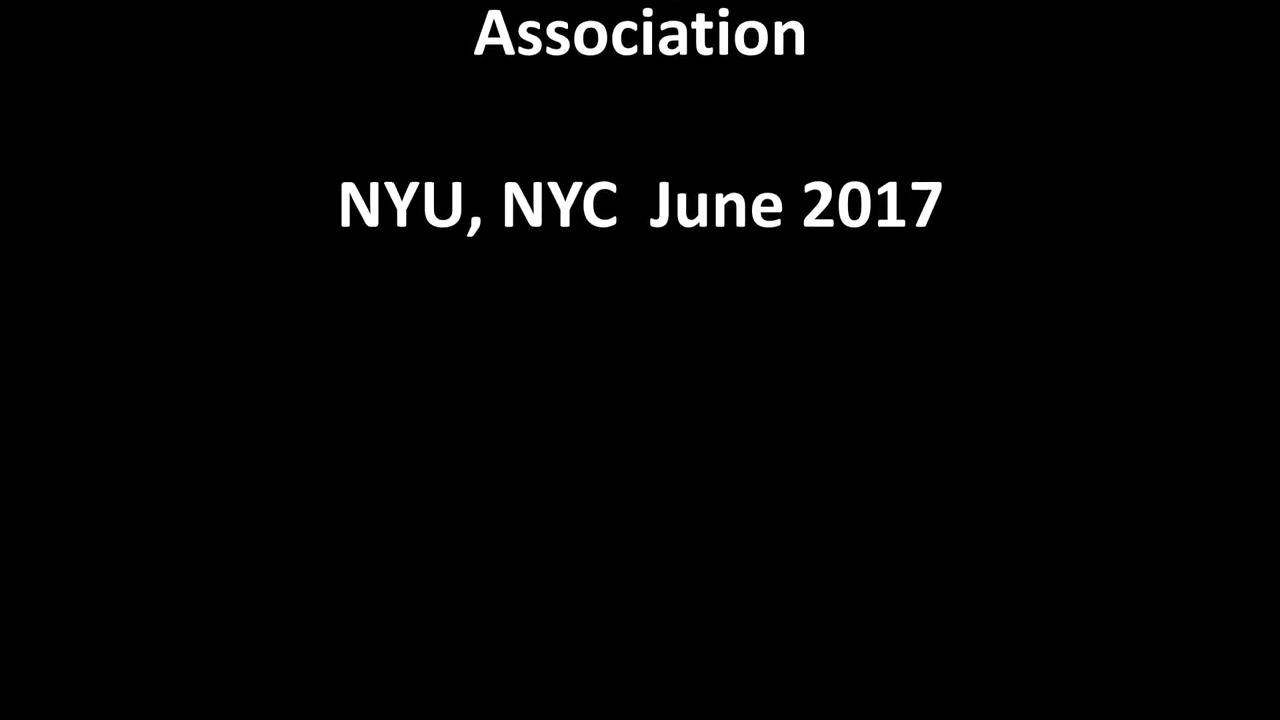